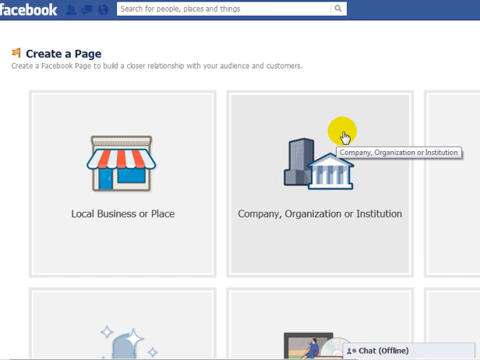
mouse_move(268, 12)
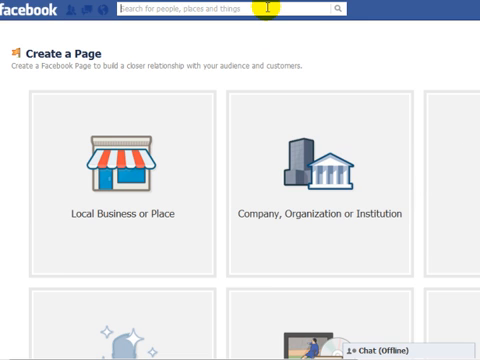
- Search Facebook for 'create page' to bring up the page-creation suggestions
type("d")
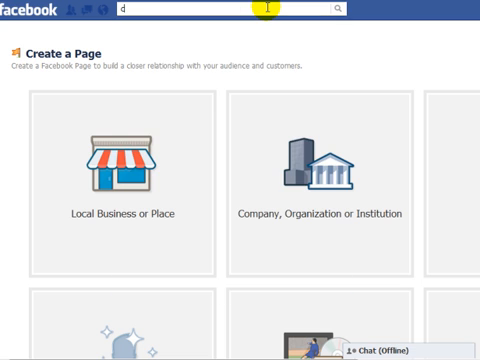
type("create pl")
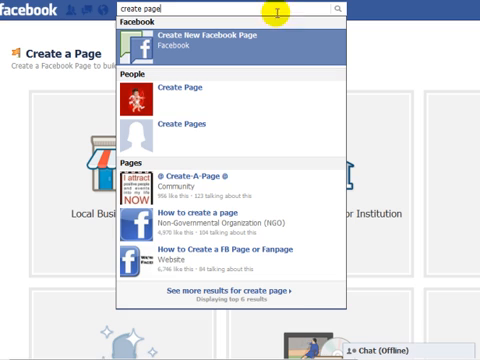
mouse_move(298, 38)
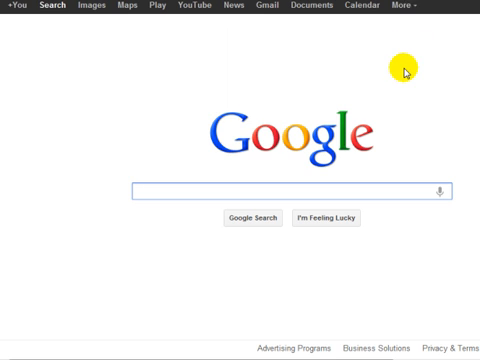
- Search Google for 'Facebook Like Box' to reach the Facebook Developers plugin page
type("Facebook Like Box")
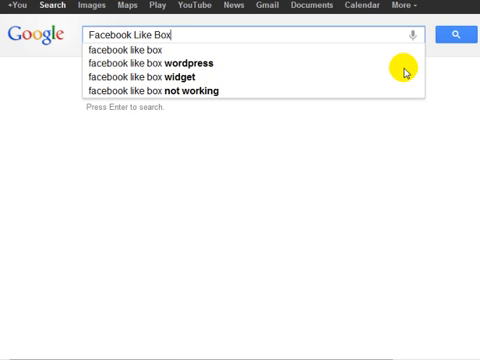
key("enter")
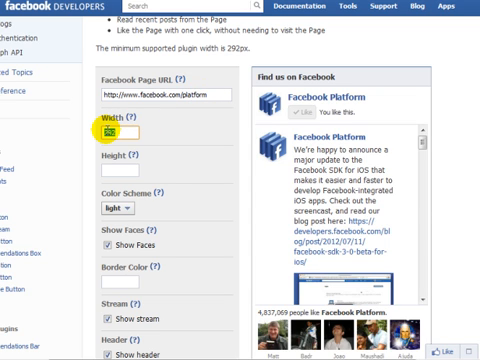
- Give the Like Box width 292 and height 250 for the Facebook Platform page, keeping Show Faces on
type("292")
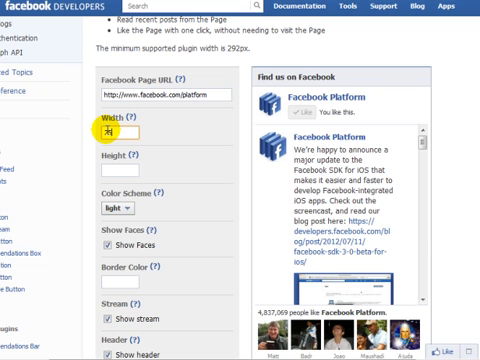
type("250")
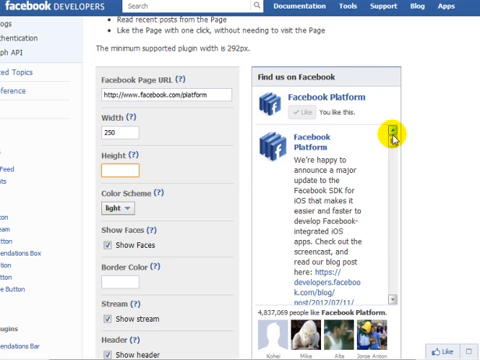
mouse_move(456, 148)
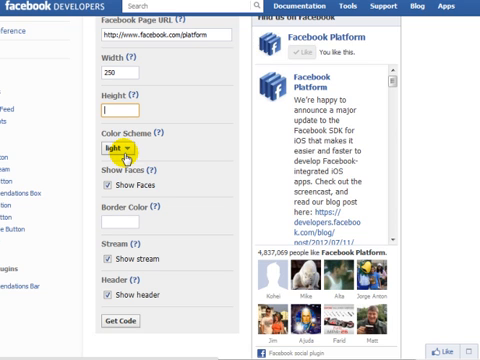
mouse_move(126, 150)
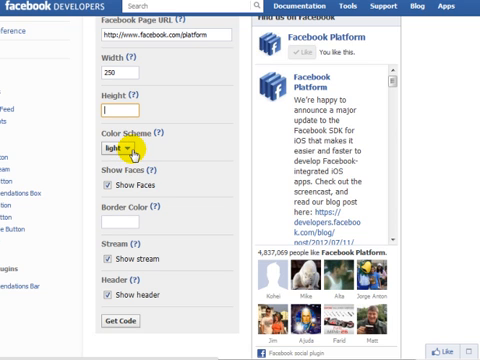
scroll("down", 3)
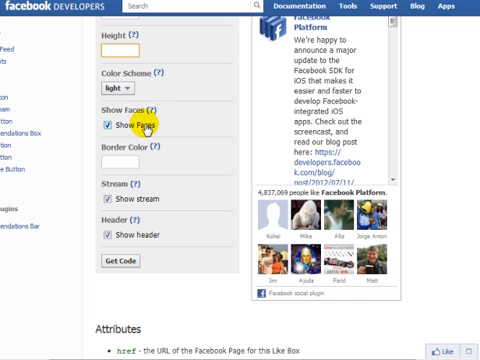
mouse_move(222, 144)
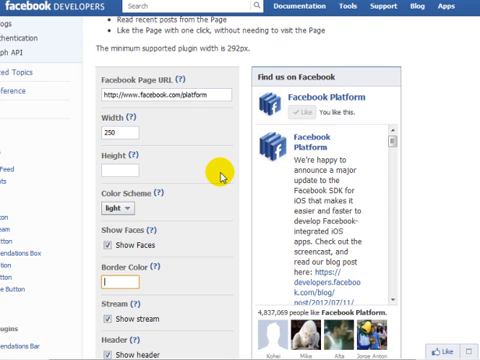
scroll("down", 3)
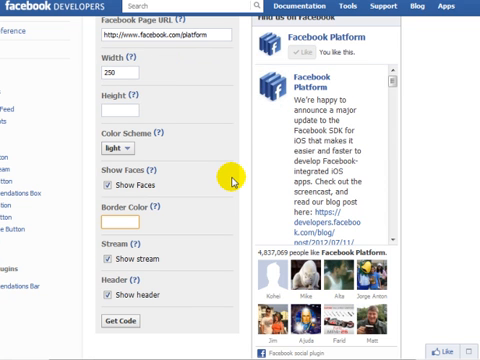
mouse_move(288, 170)
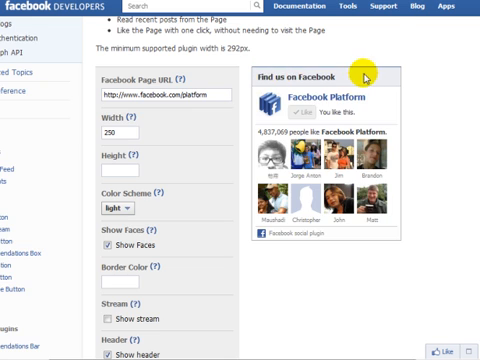
- Drop the header from the Like Box preview and generate its embed code
scroll("down", 3)
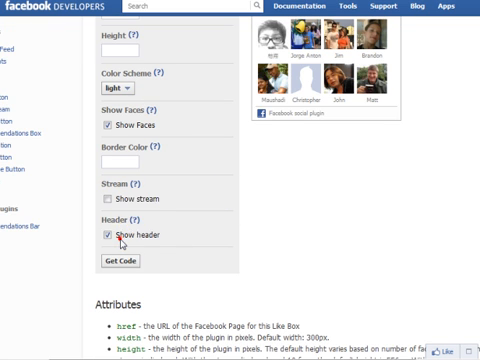
left_click(108, 238)
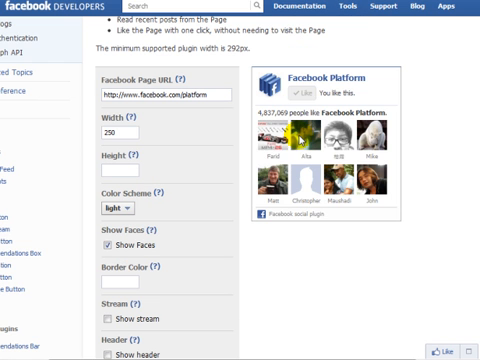
mouse_move(236, 178)
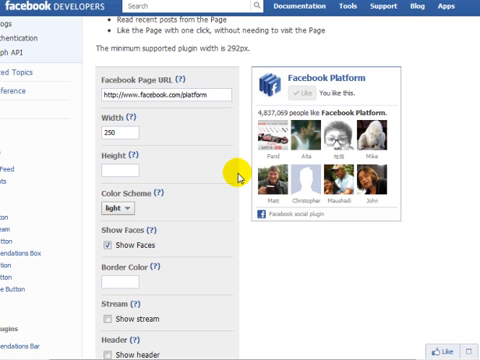
scroll("down", 3)
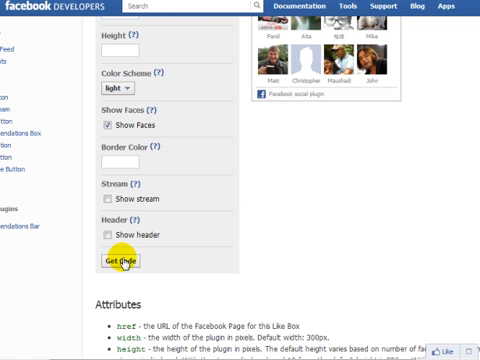
left_click(128, 238)
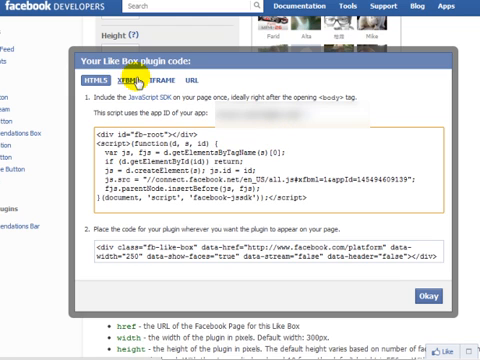
- Switch the Like Box code from XFBML to the IFRAME version for copying
left_click(130, 80)
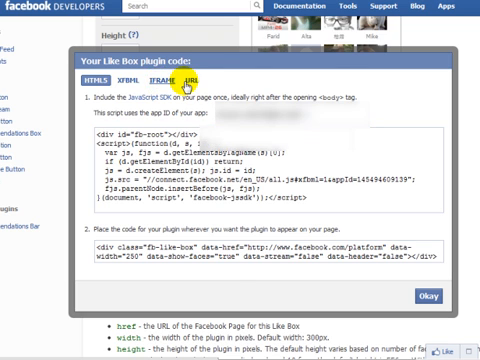
left_click(150, 82)
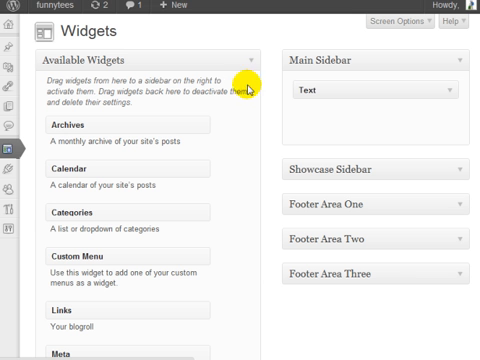
mouse_move(240, 92)
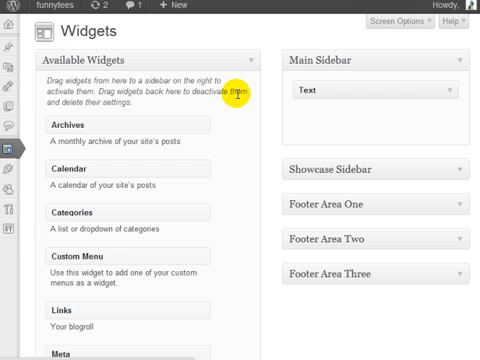
mouse_move(368, 60)
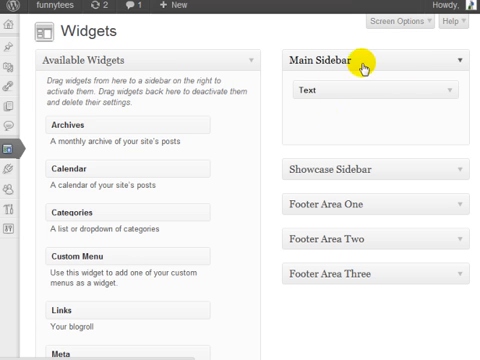
mouse_move(228, 188)
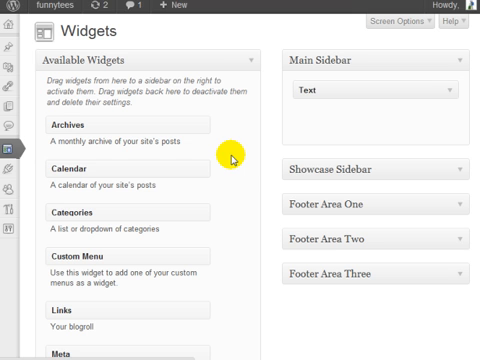
- Paste the Like Box iframe code into the Main Sidebar's Text widget body
scroll("down", 3)
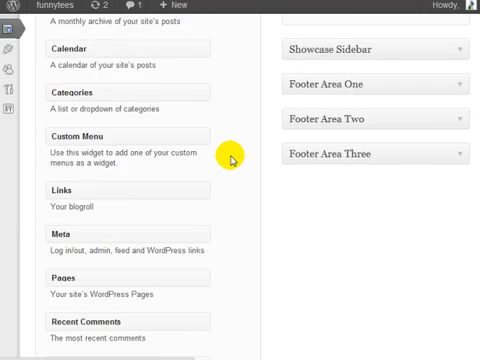
scroll("up", 3)
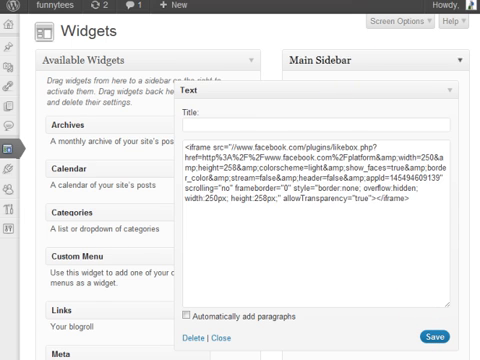
mouse_move(268, 304)
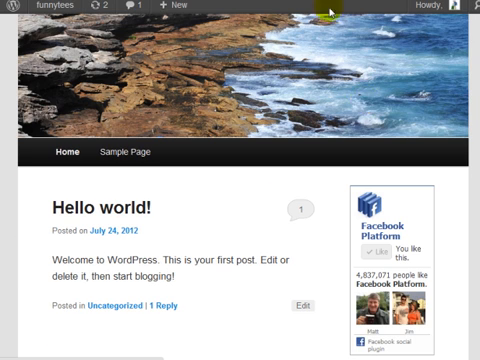
mouse_move(296, 80)
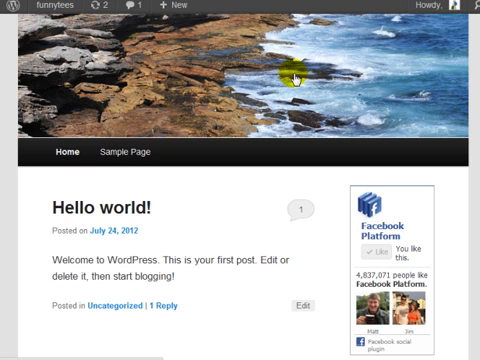
- Scroll the live front page to check the Facebook Platform Like Box in the sidebar
scroll("down", 3)
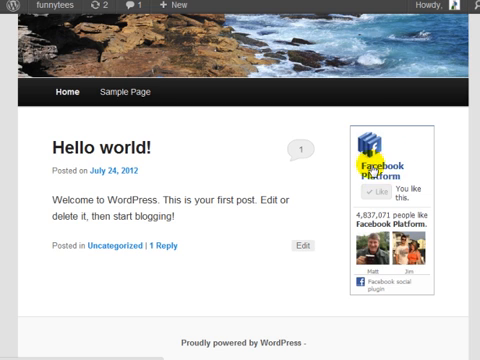
mouse_move(408, 160)
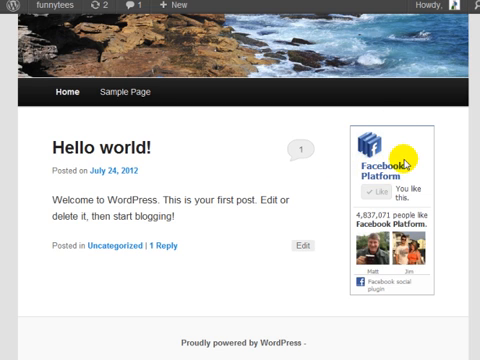
mouse_move(452, 252)
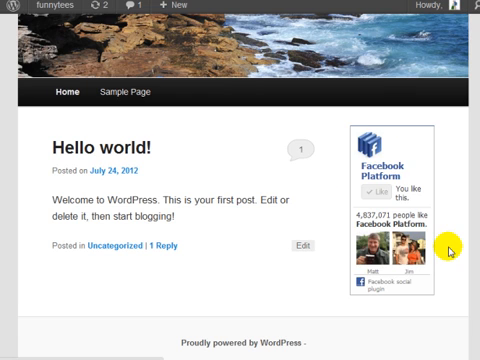
mouse_move(302, 176)
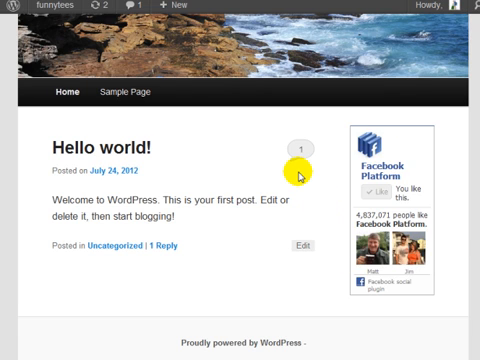